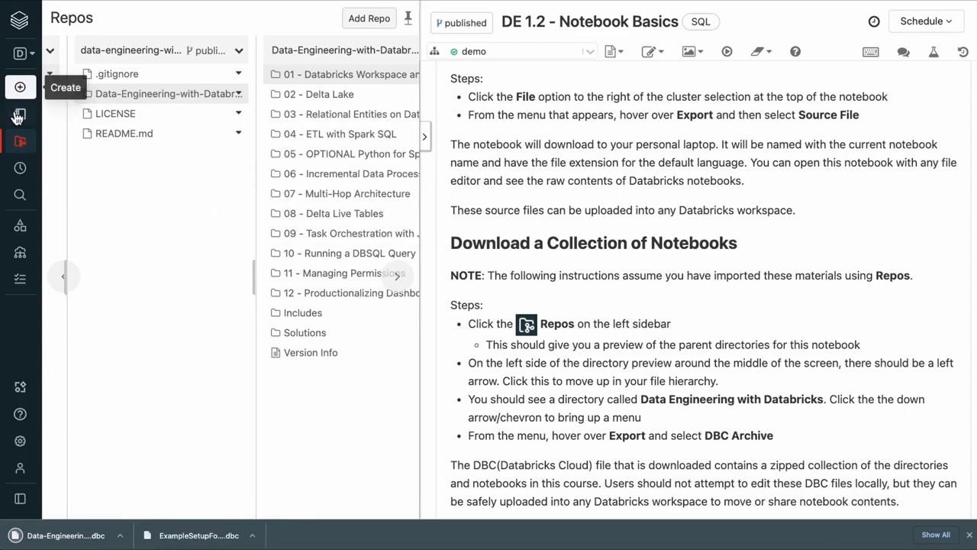
Import the Data-Engineering-with-Databricks (3).dbc archive into the user folder from Workspace.
left_click(19, 114)
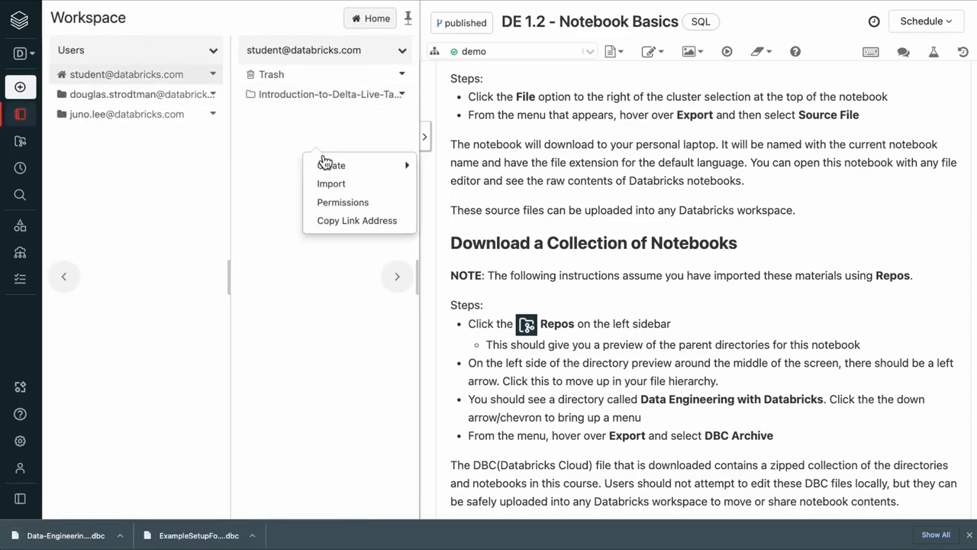
mouse_move(332, 184)
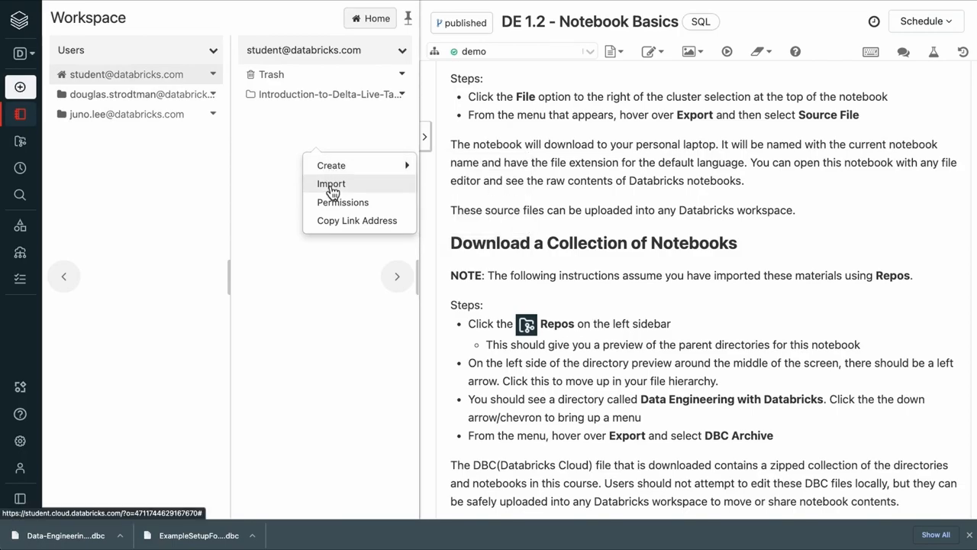
left_click(331, 183)
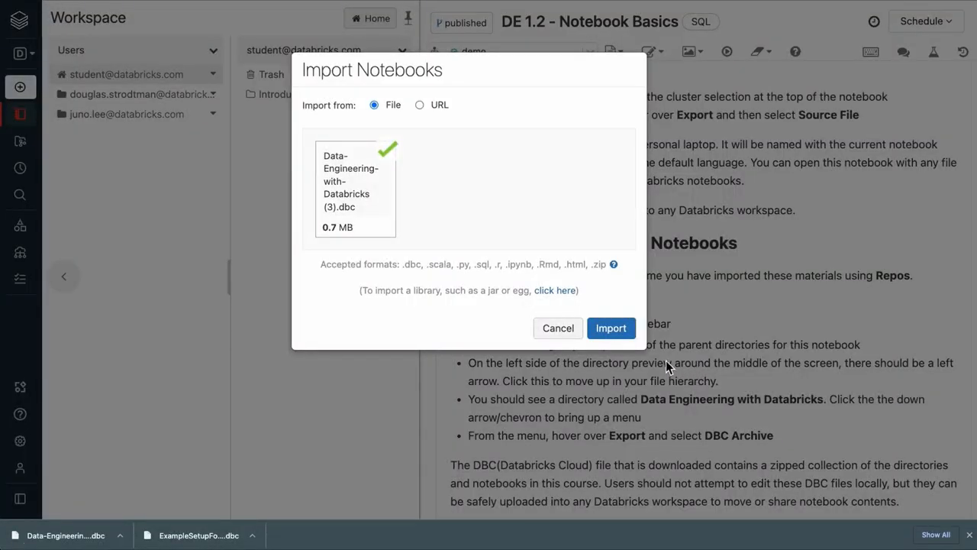
left_click(611, 327)
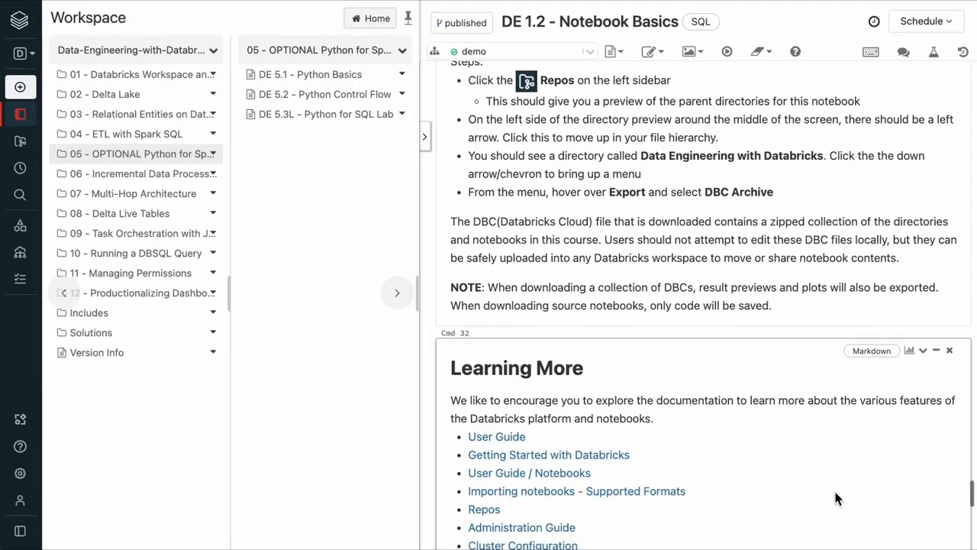
Scroll to the bottom of DE 1.2 Notebook Basics and select the DA.cleanup() cell.
scroll("down", 3)
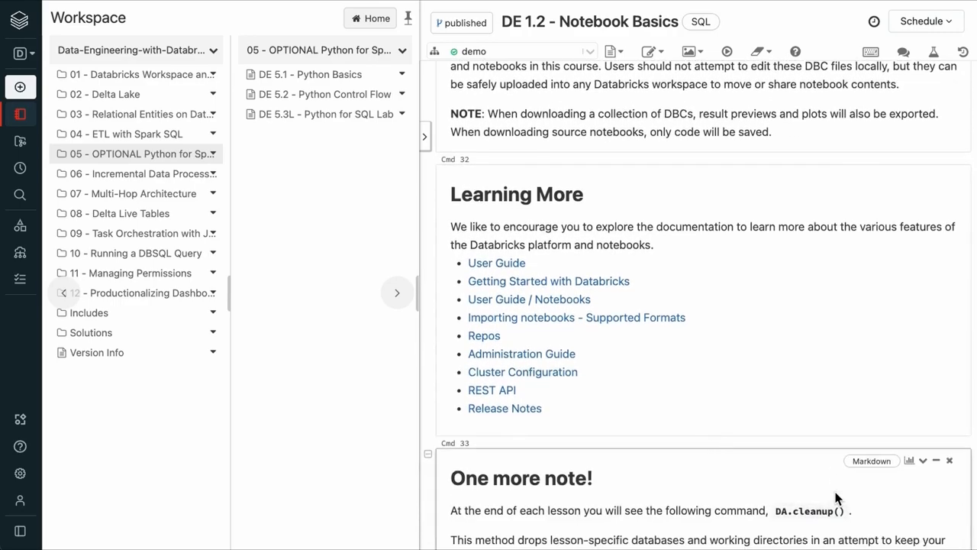
scroll("down", 3)
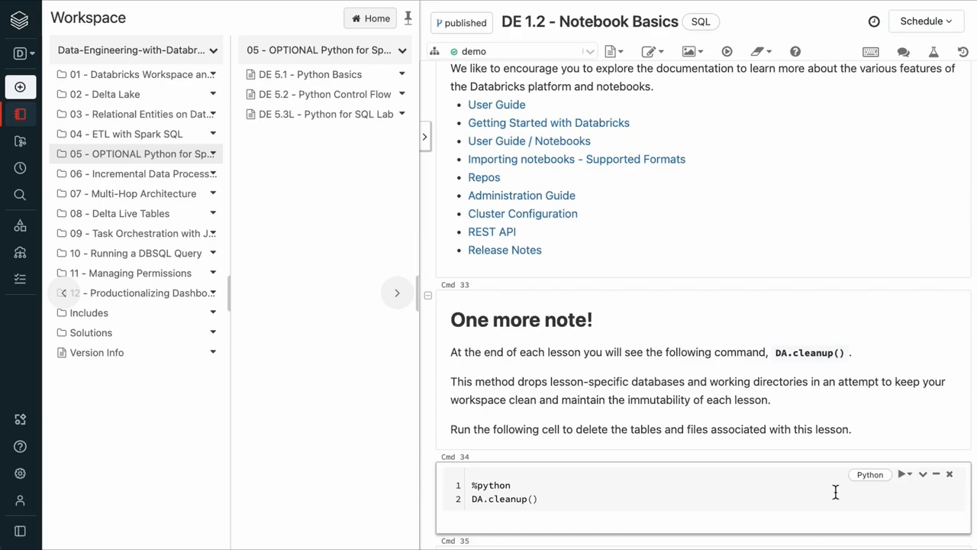
scroll("down", 3)
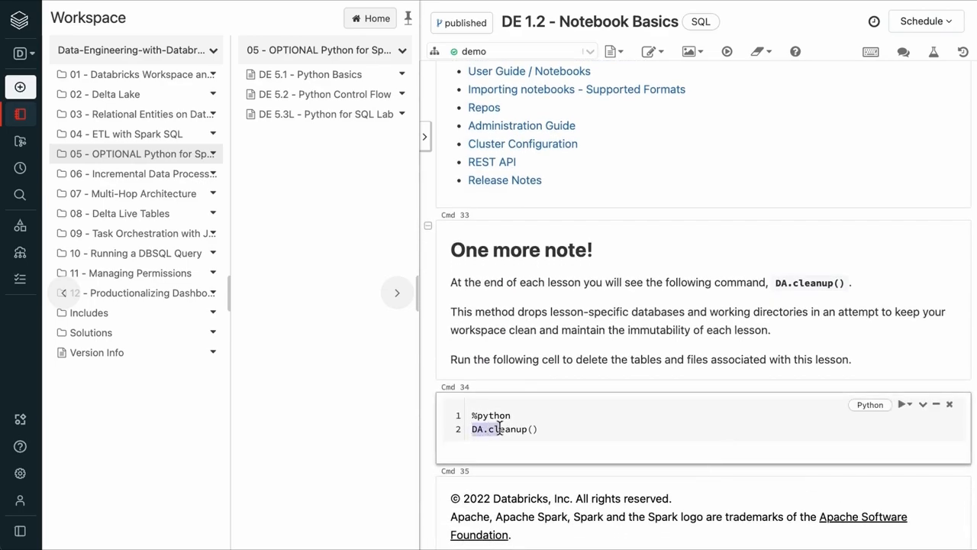
left_click(542, 428)
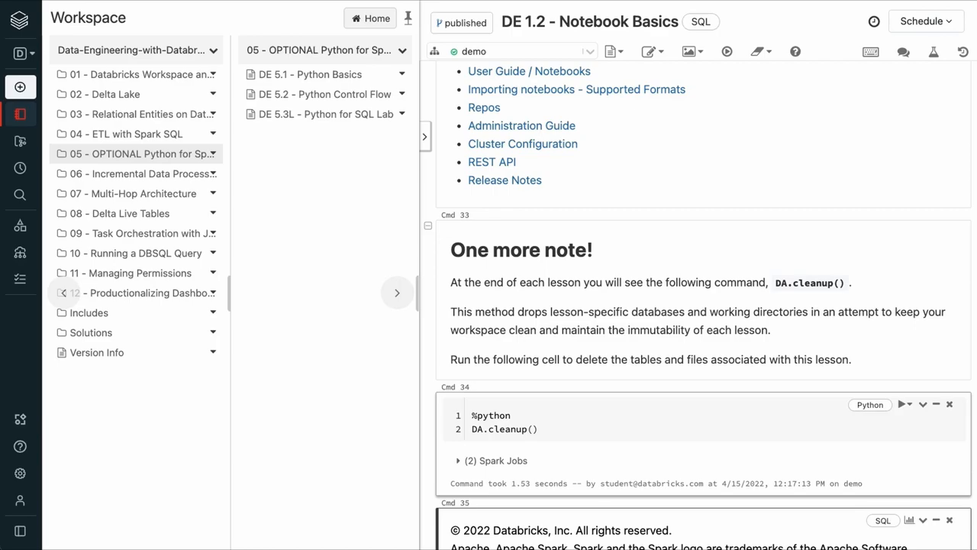
mouse_move(652, 483)
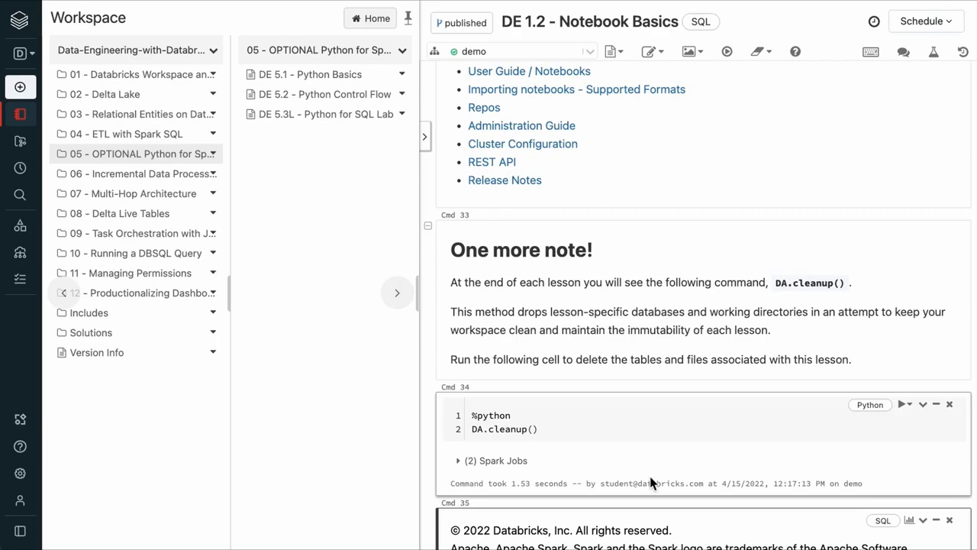